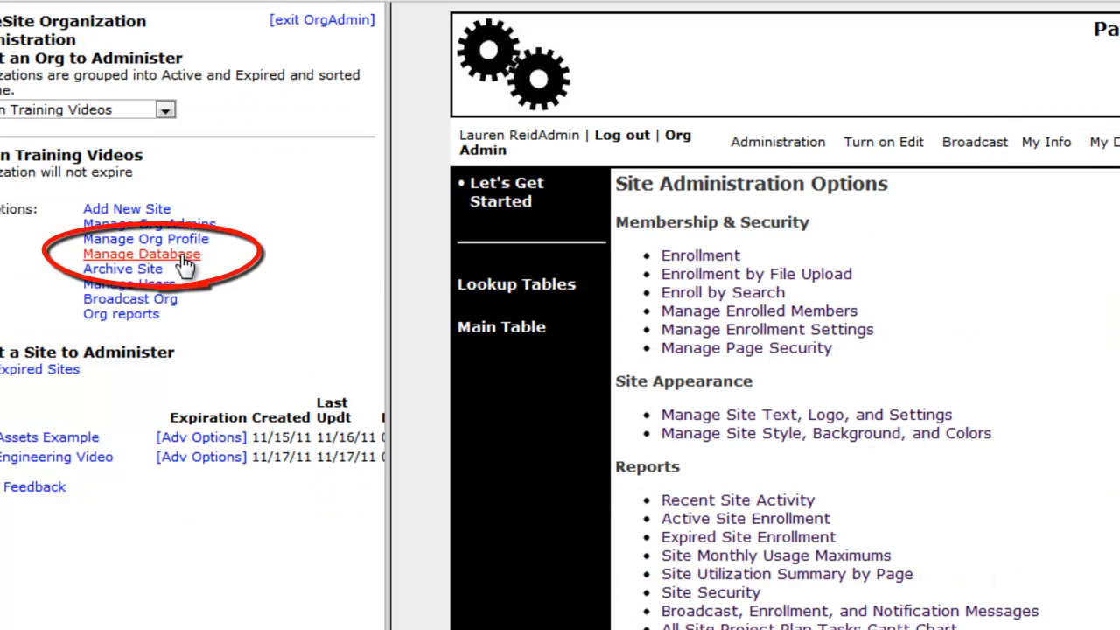
Step: From Manage Database, create a new table named 'Manufacturers' labelled Manufacturer and save it
click(141, 254)
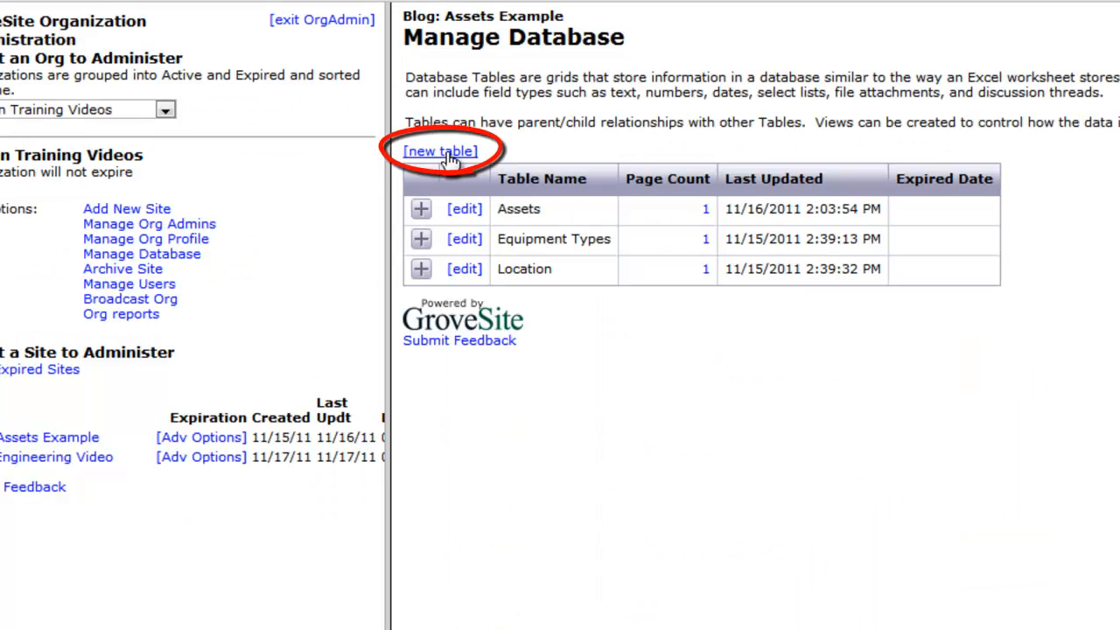
click(441, 150)
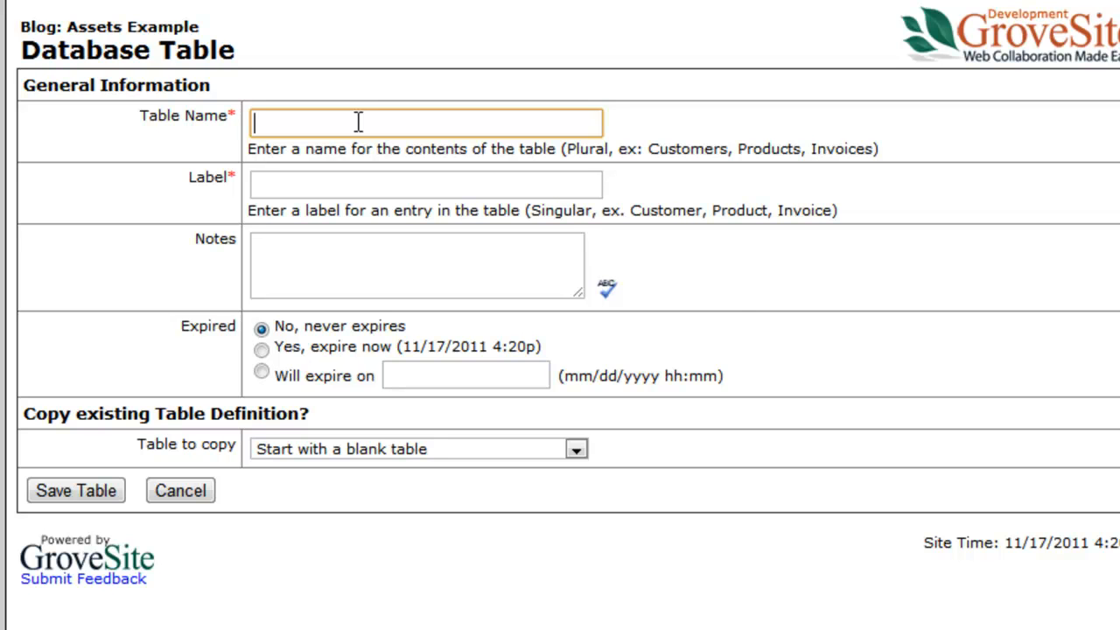
text(Manufacturers)
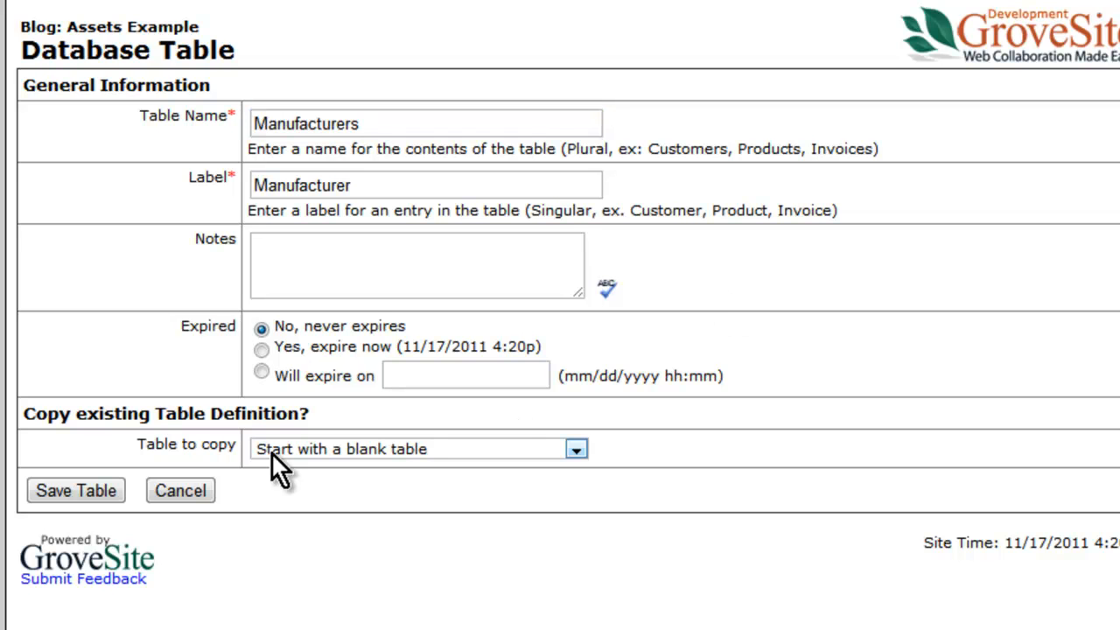
click(75, 490)
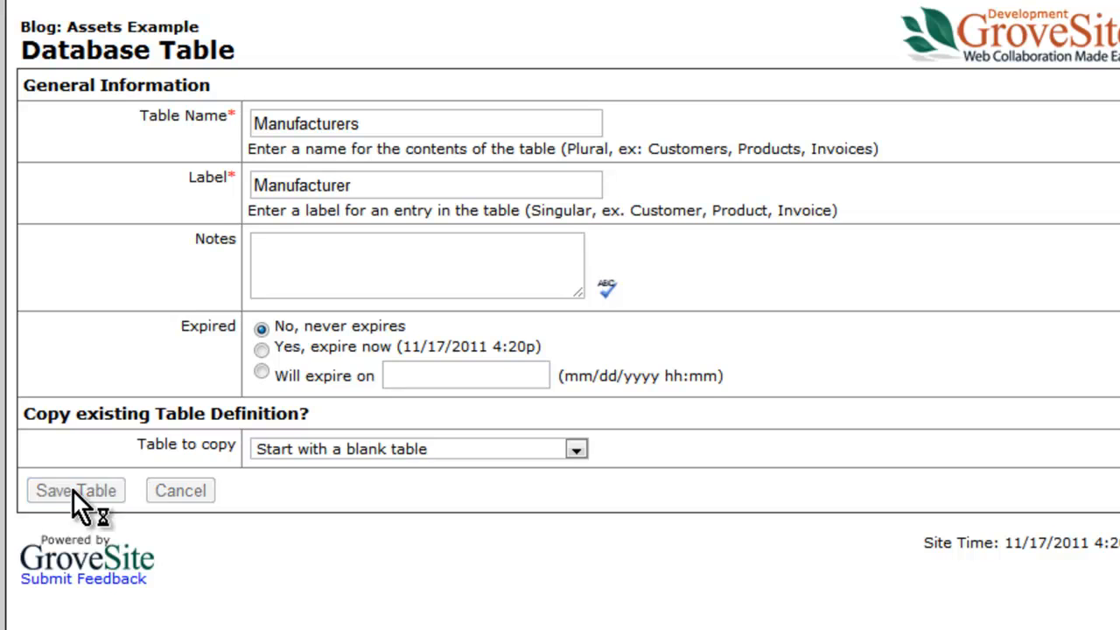
Step: Confirm Manufacturer as Record Selector Field 1 and save the Manufacturers table
scroll(down, 3)
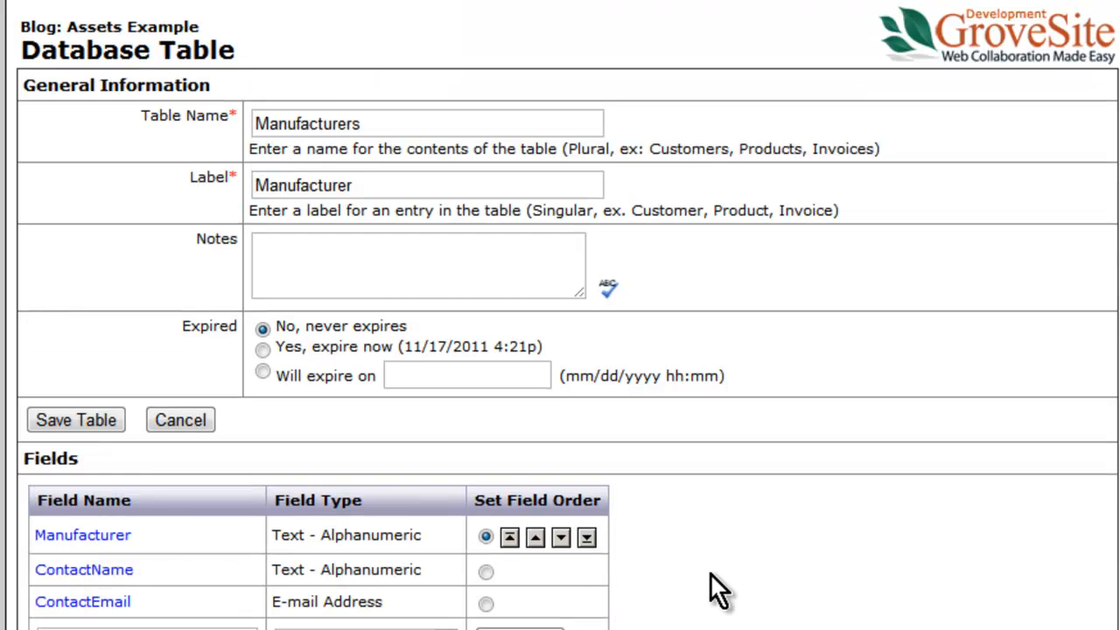
scroll(down, 3)
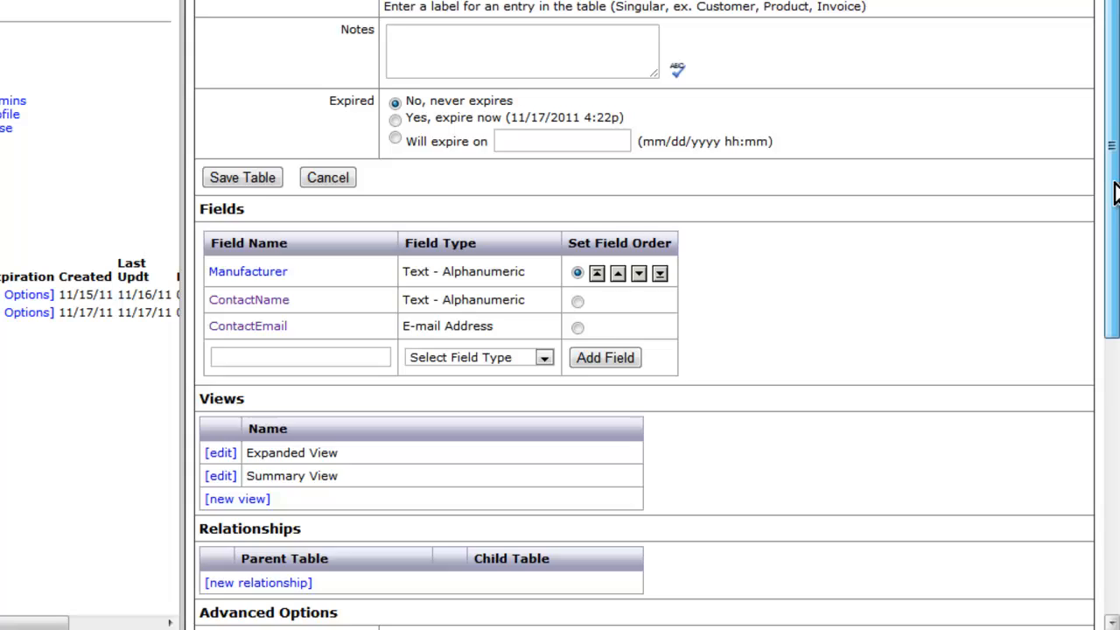
scroll(down, 3)
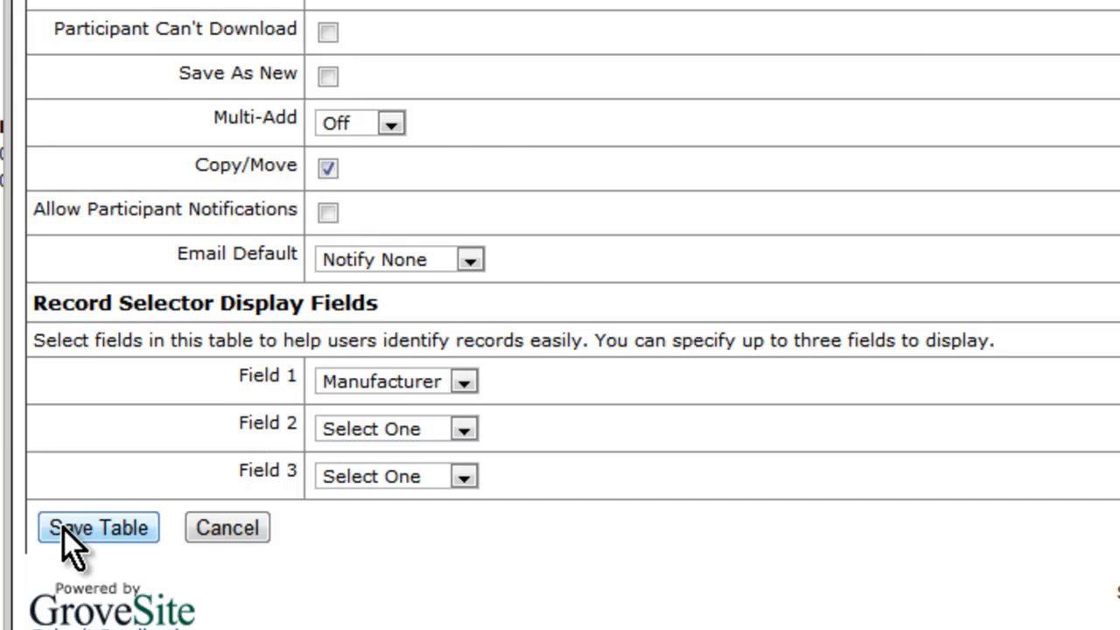
click(98, 527)
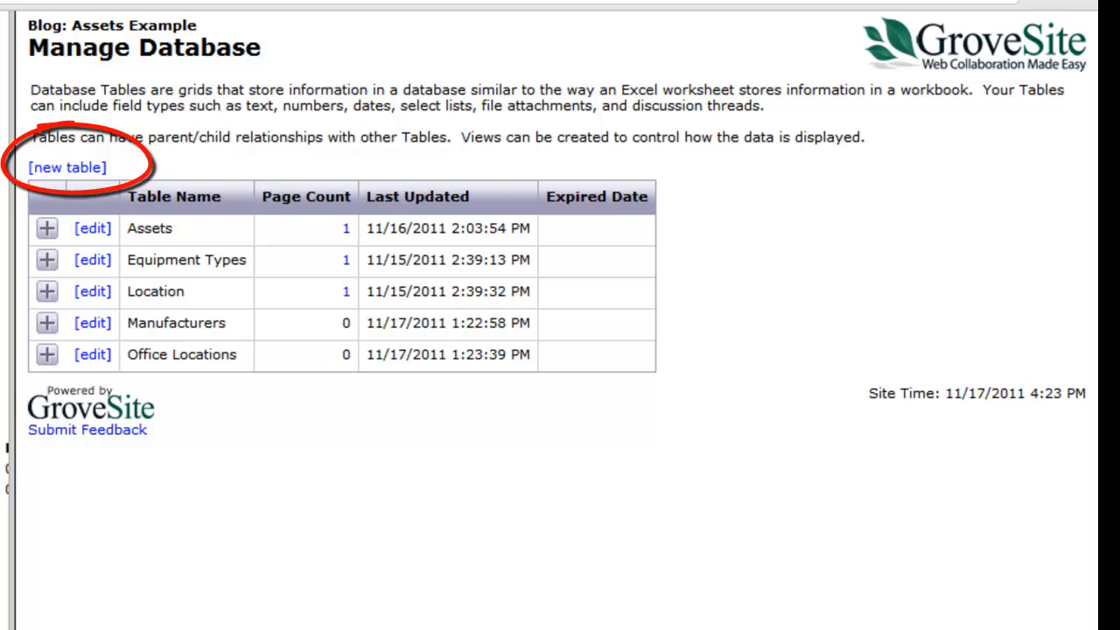
Step: Start a new table named 'Parts Engineering Database' with entries labelled 'Part'
click(66, 168)
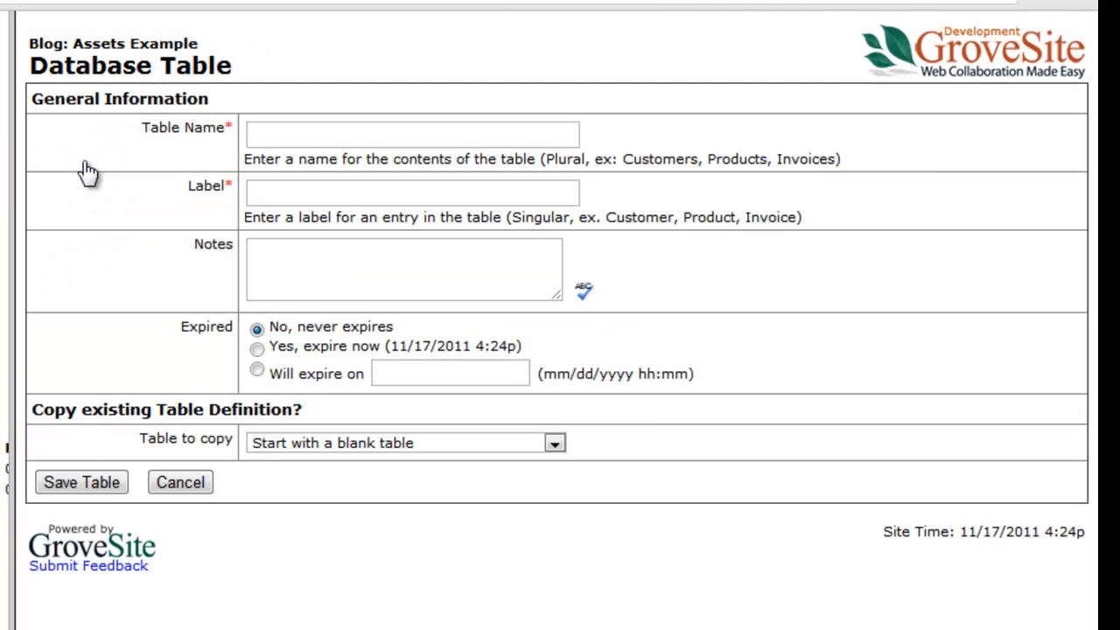
click(412, 133)
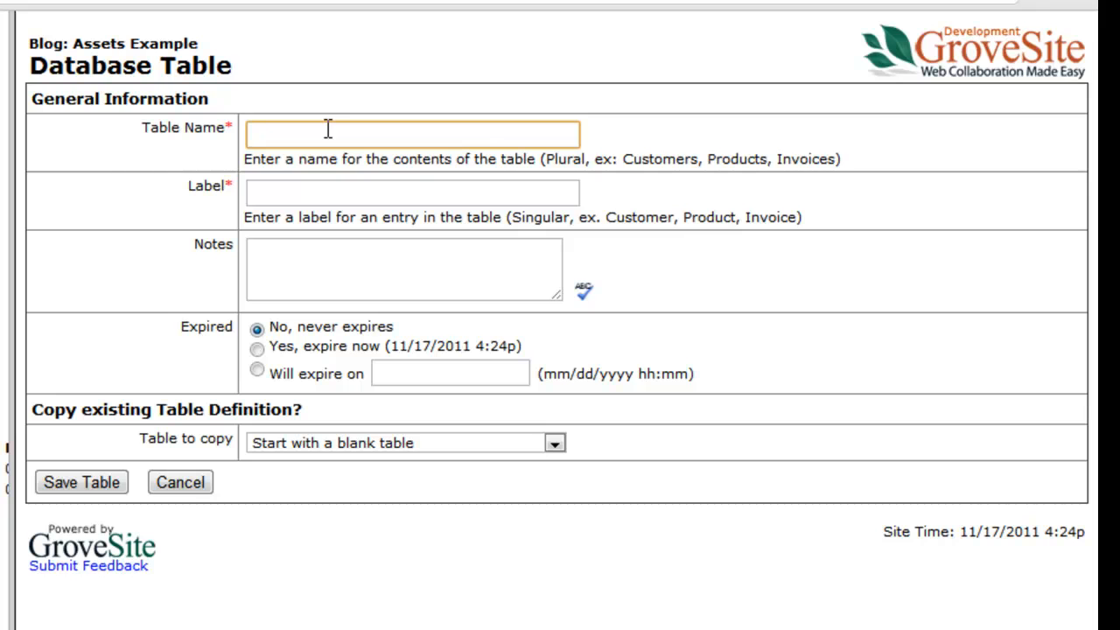
text(Parts Engineering Database)
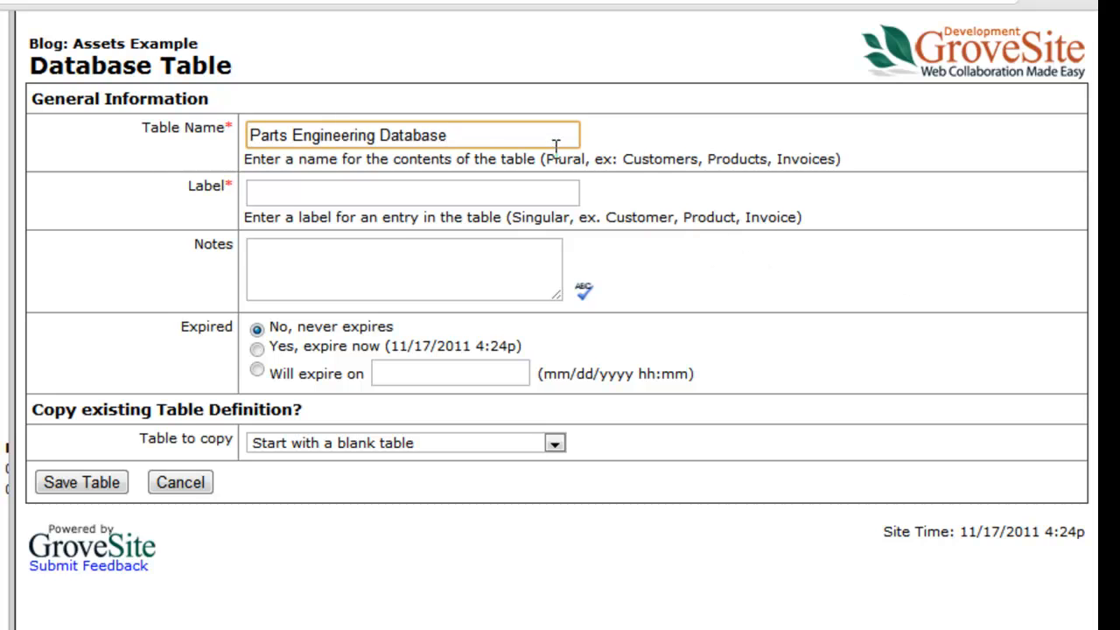
text(Part)
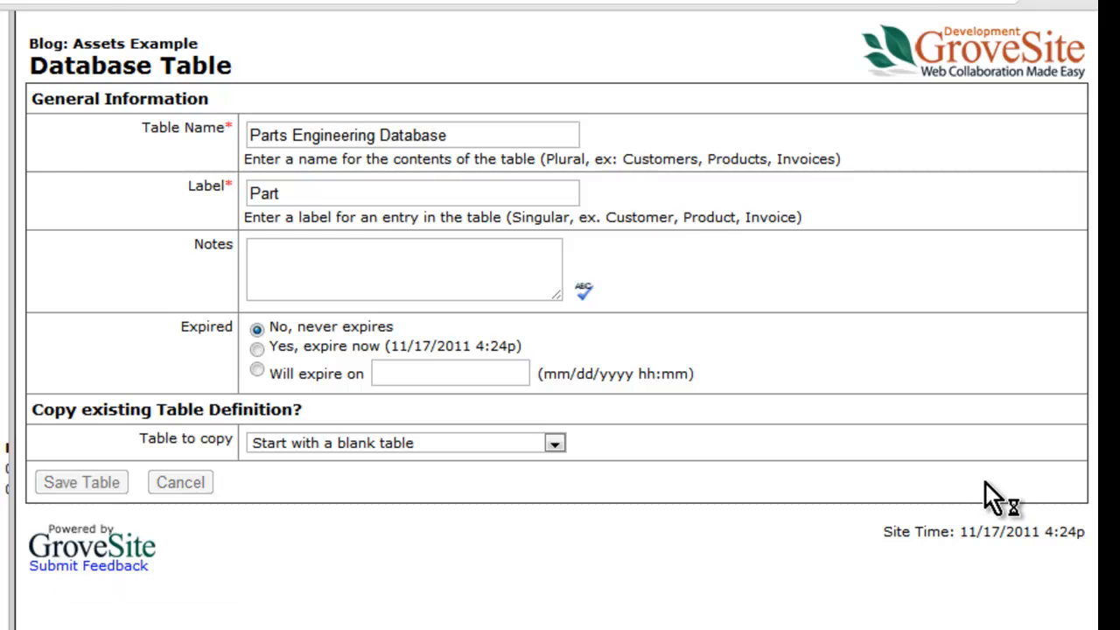
scroll(down, 3)
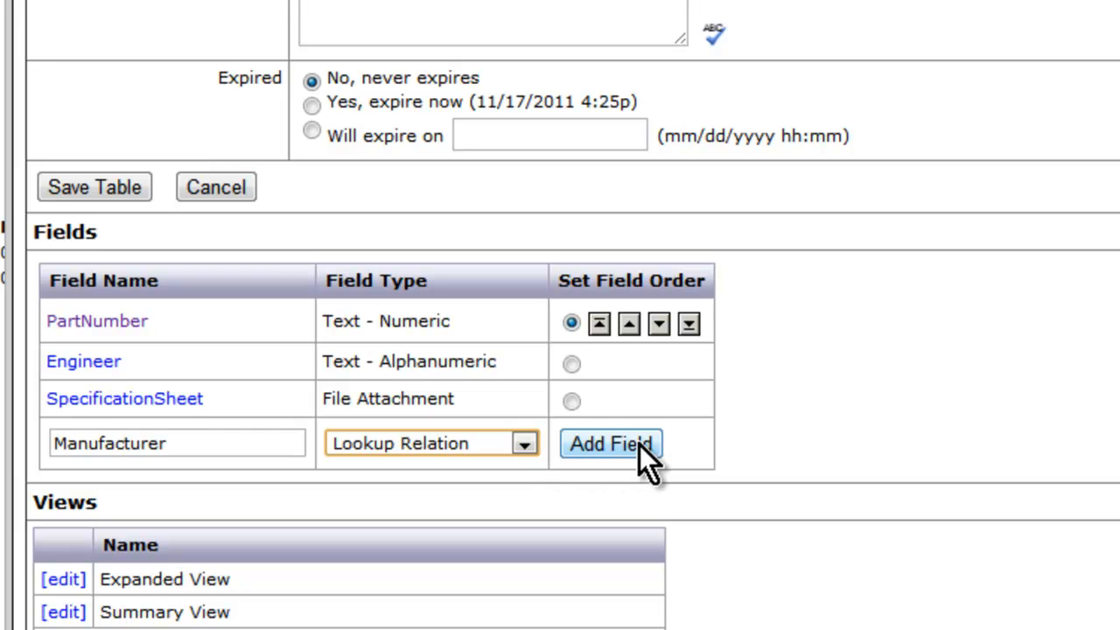
Step: Add the Manufacturer lookup field loading its items from the Manufacturers table and save its options
click(610, 444)
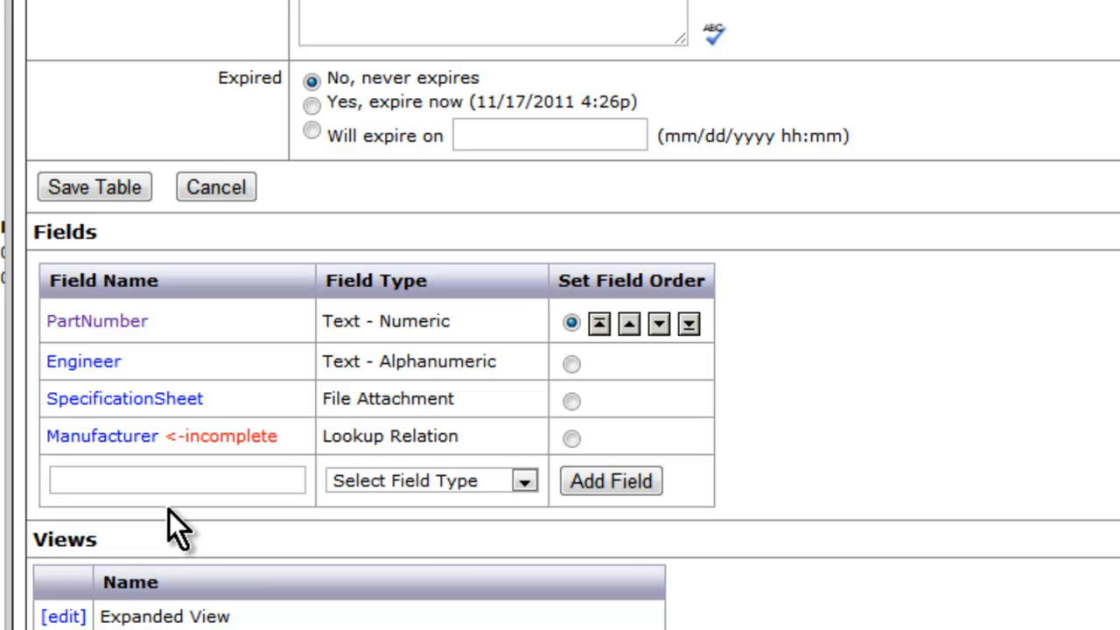
click(101, 435)
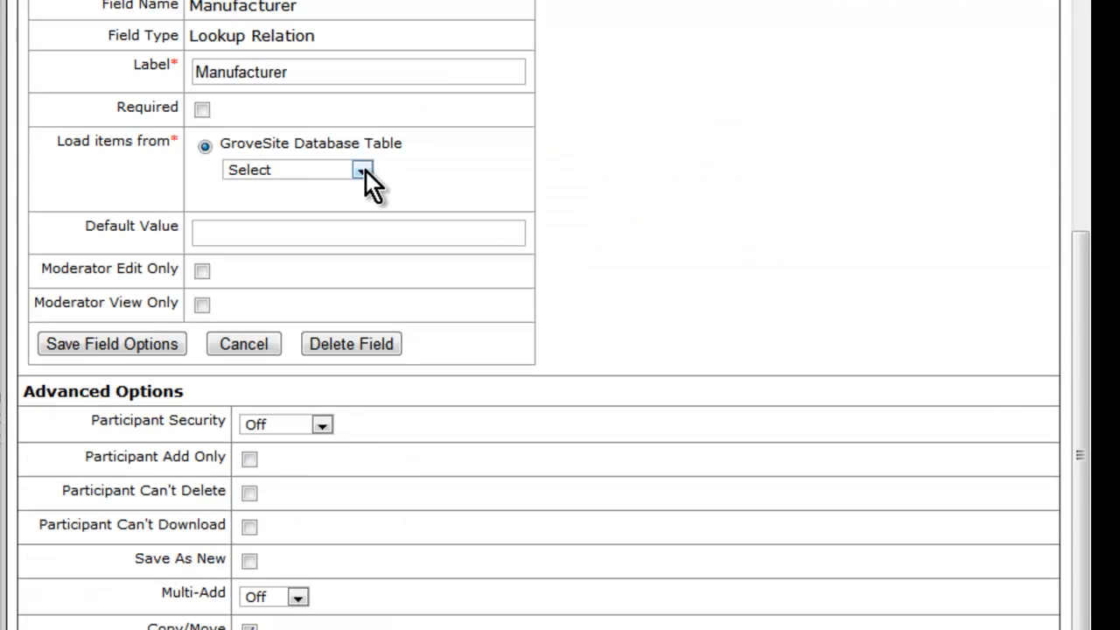
click(360, 169)
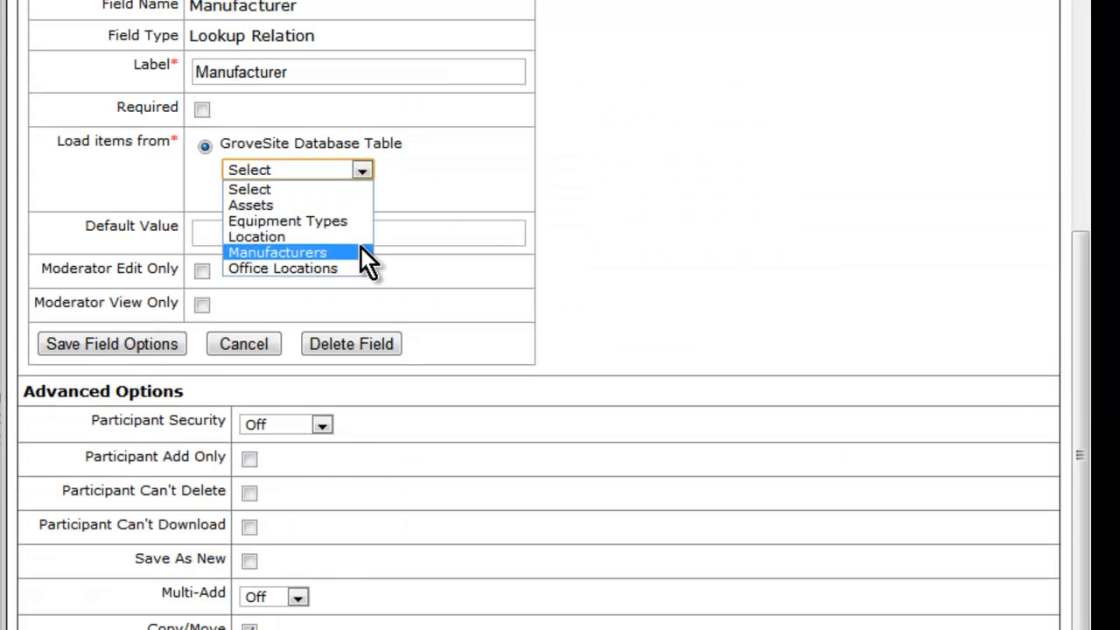
click(277, 252)
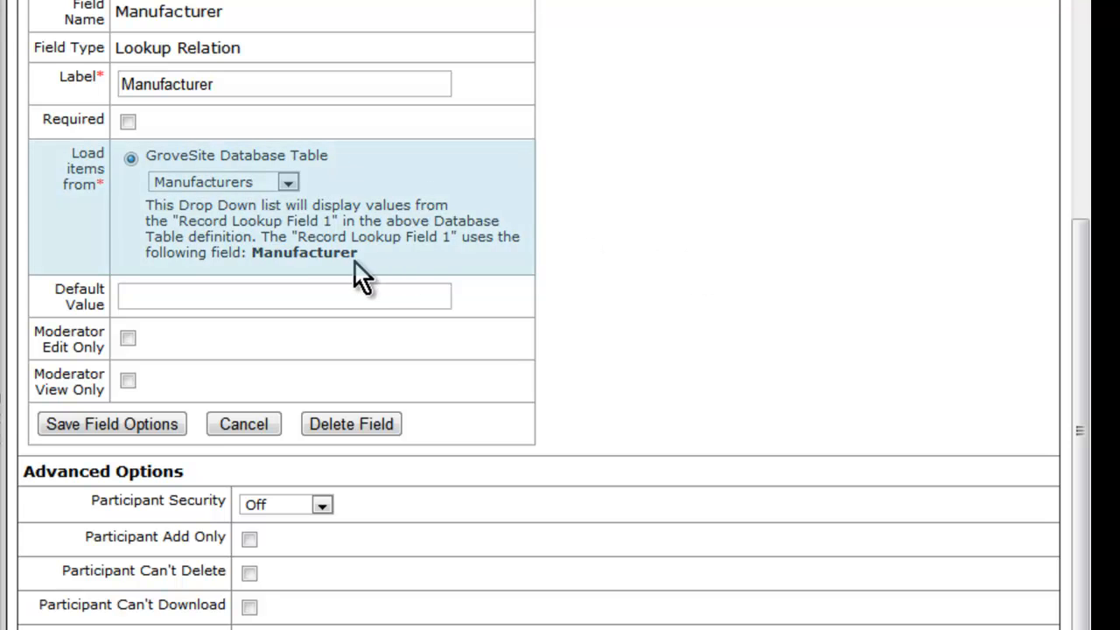
click(112, 423)
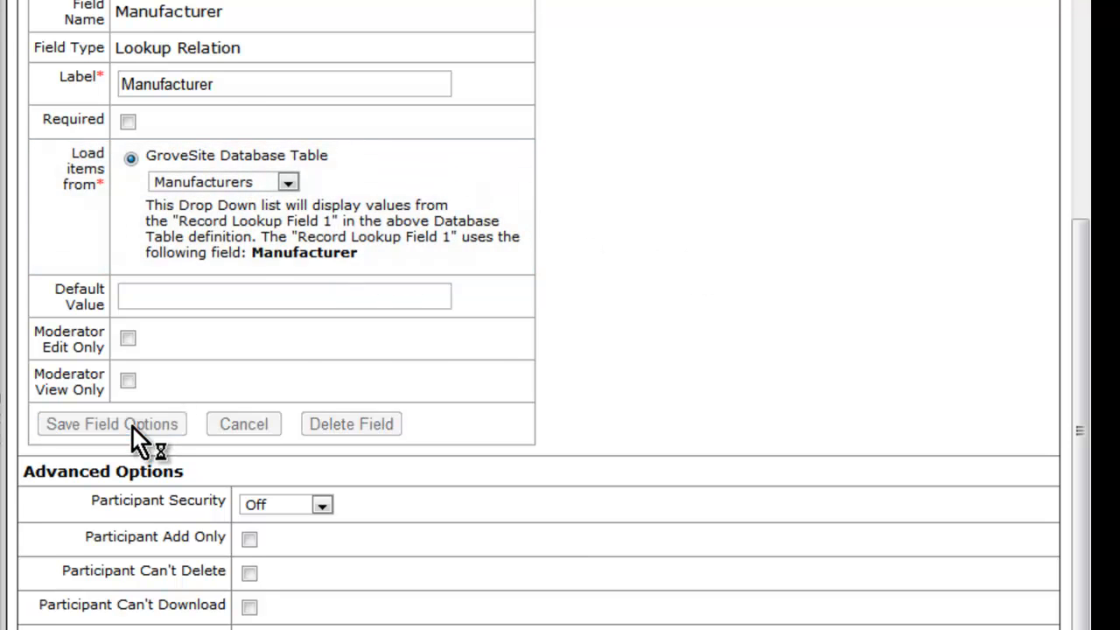
click(112, 424)
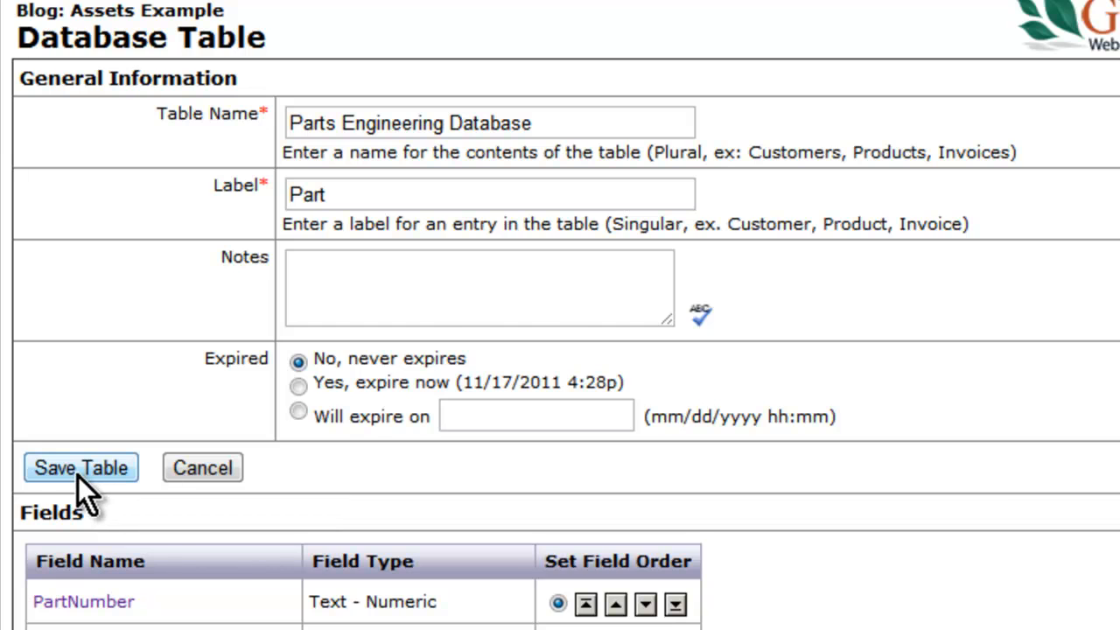
Step: Save the Parts Engineering Database table and start a new page in edit mode
click(80, 467)
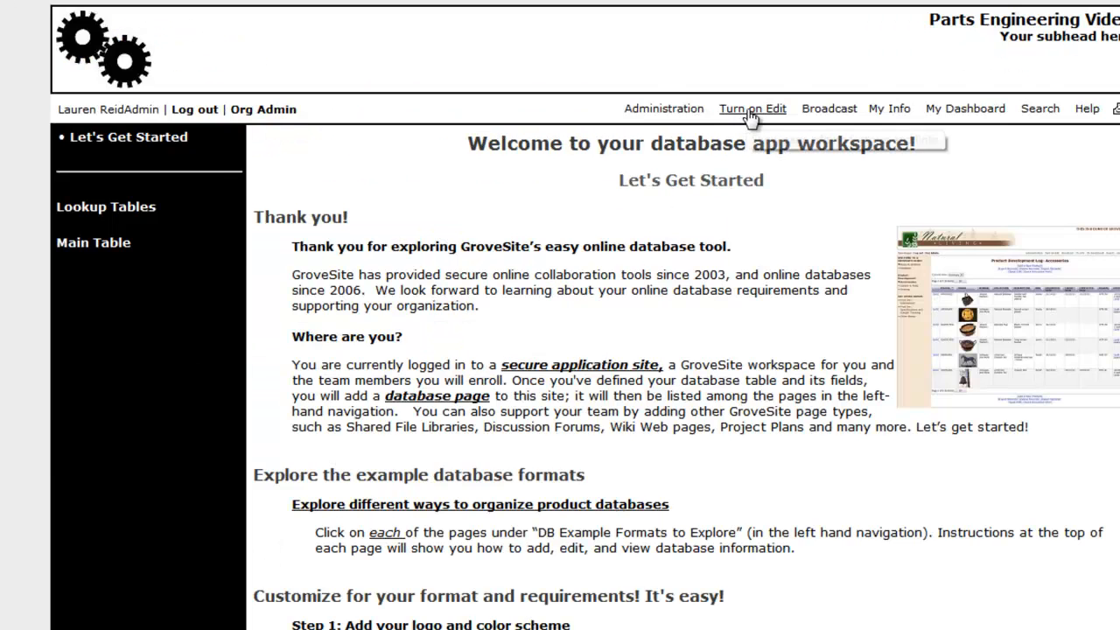
click(751, 108)
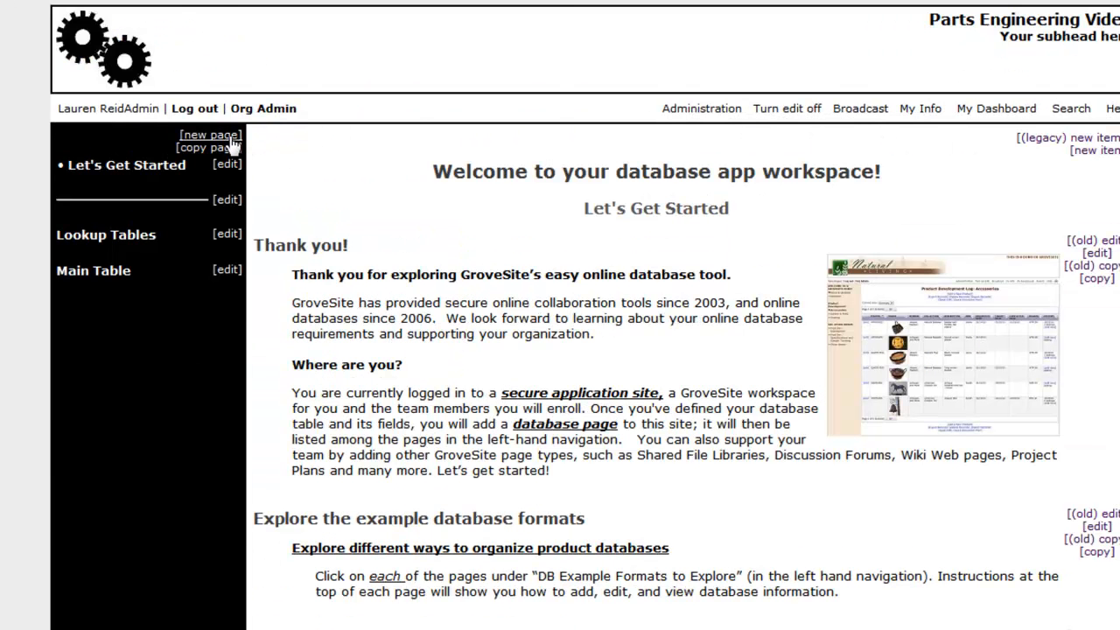
click(208, 133)
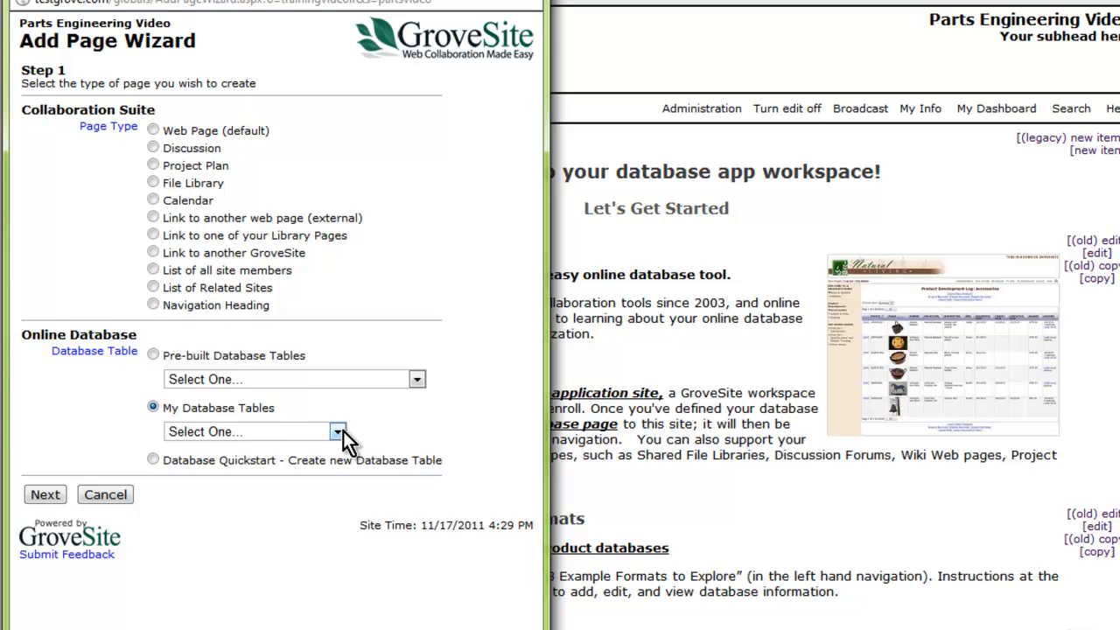
Step: Build the page from the Manufacturers database table and finish it under Lookup Tables
click(338, 430)
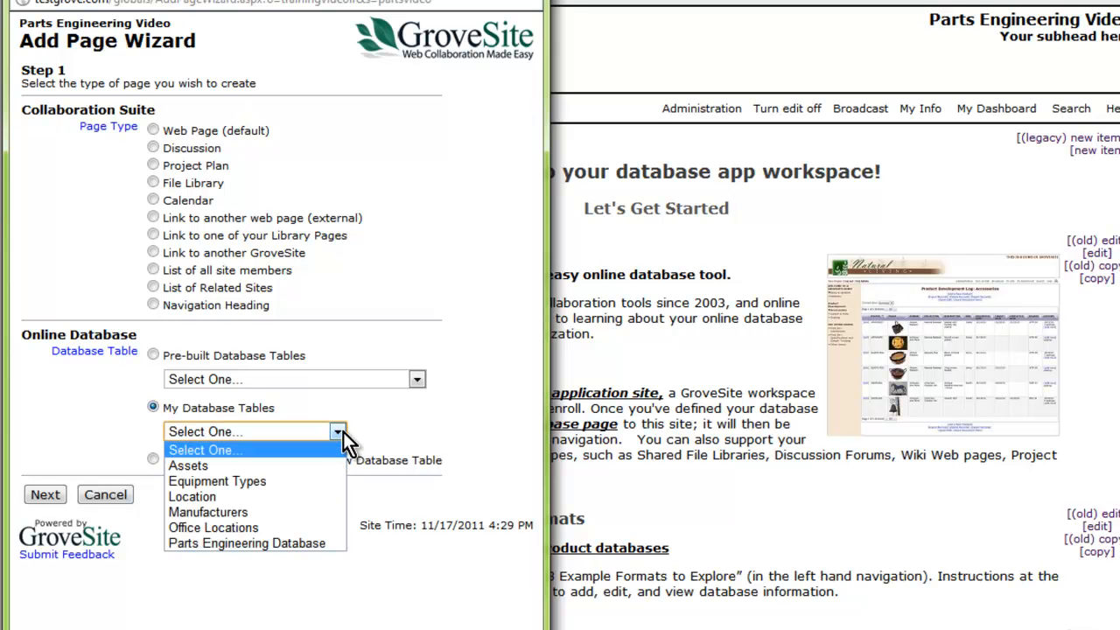
click(209, 511)
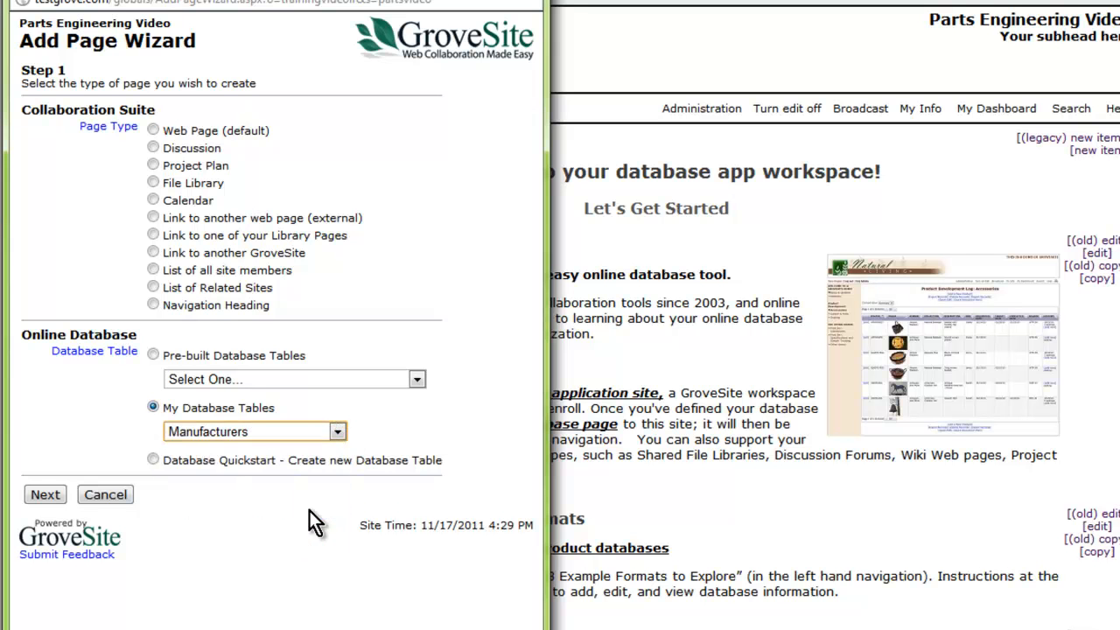
click(45, 493)
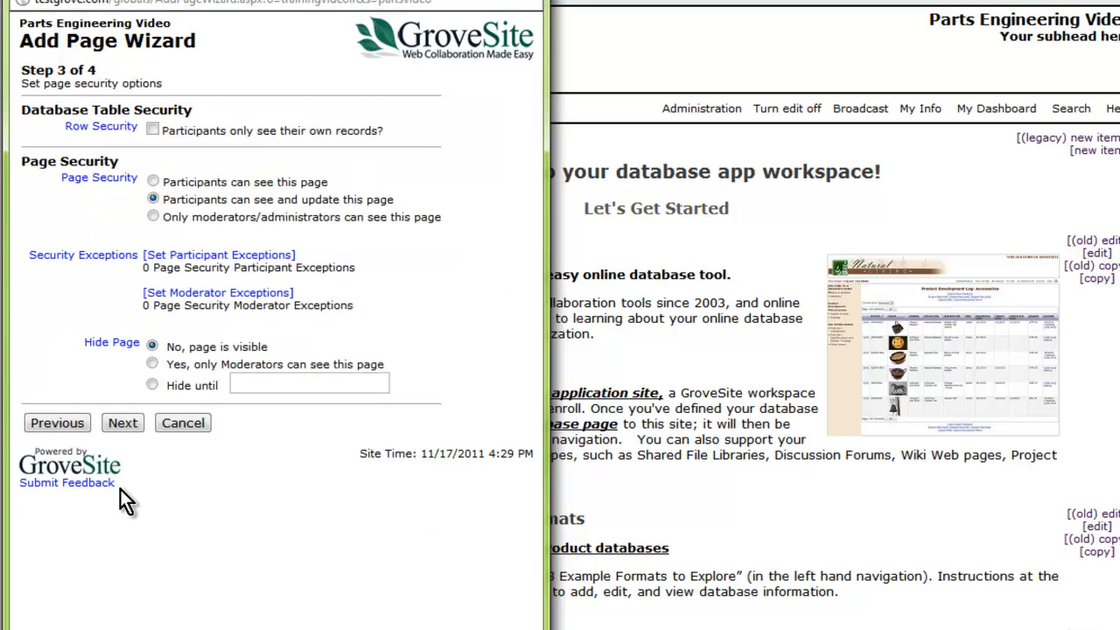
click(122, 422)
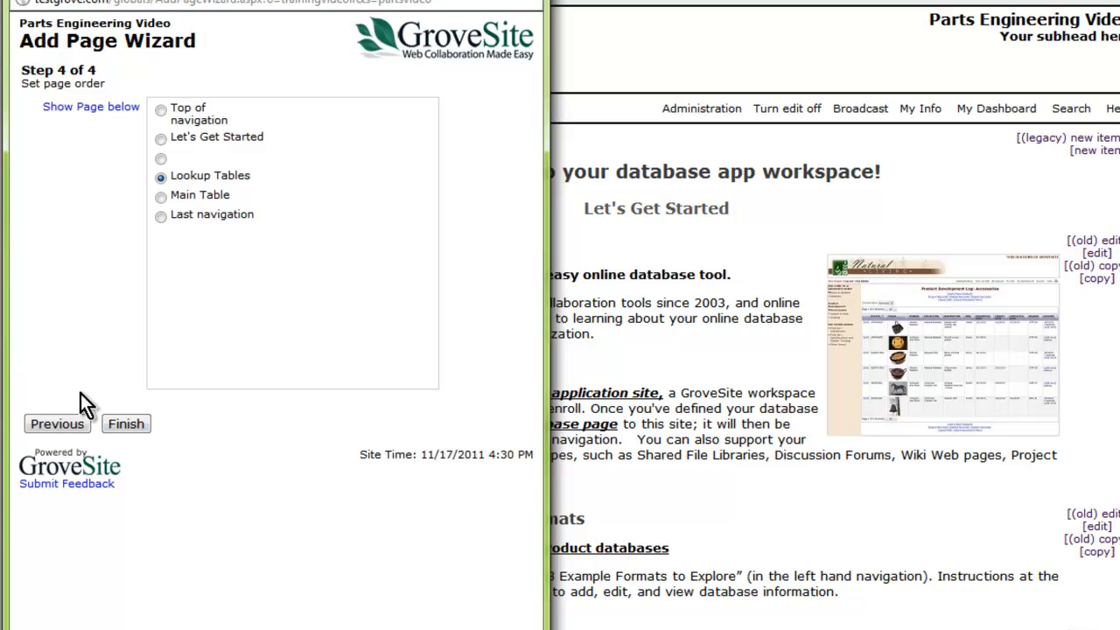
click(126, 424)
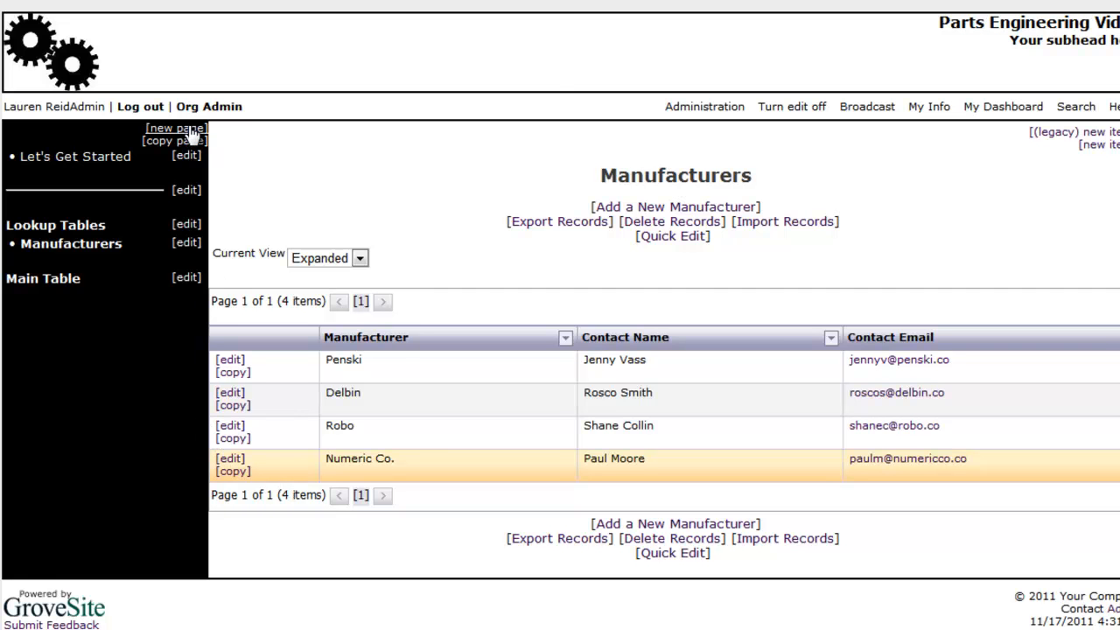
Step: Name the new page 'Office Locations' in the Add Page Wizard and continue
click(175, 126)
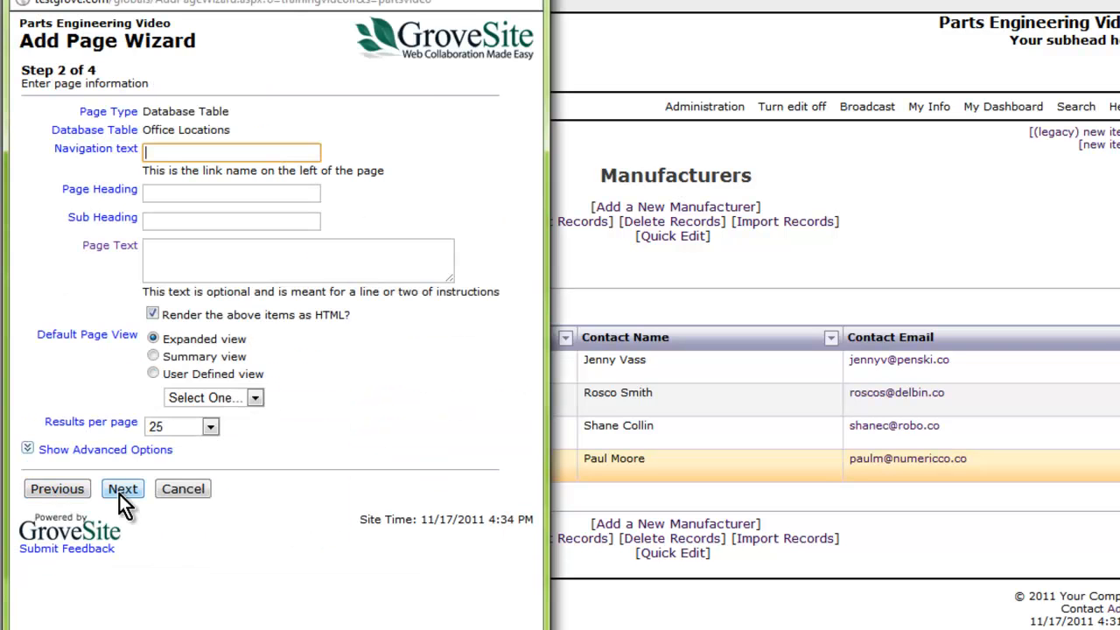
text(Office Locations)
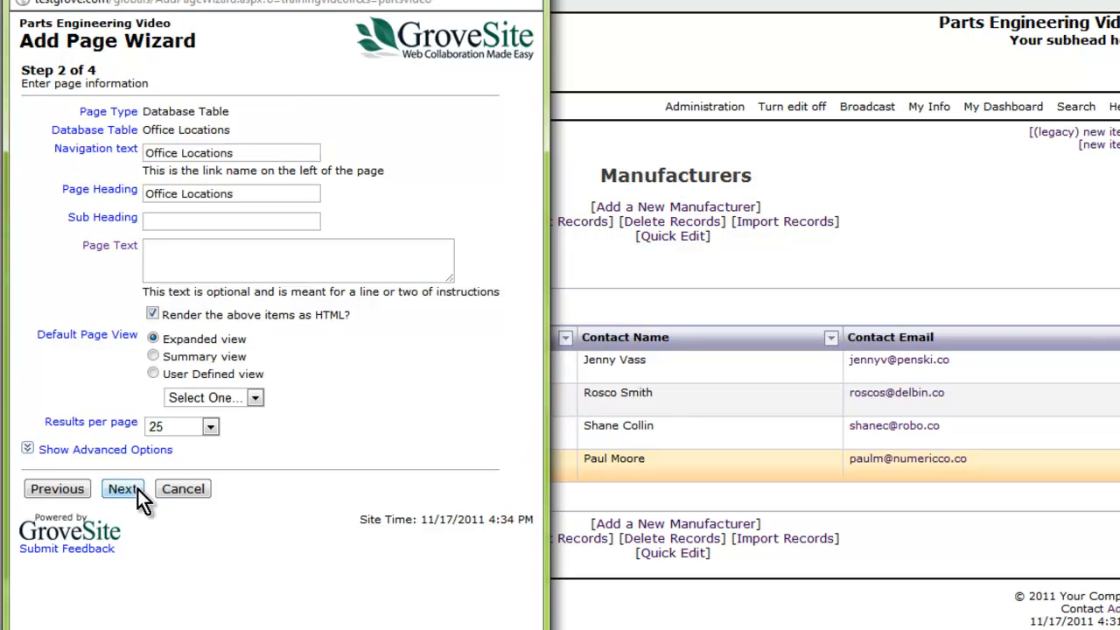
click(123, 489)
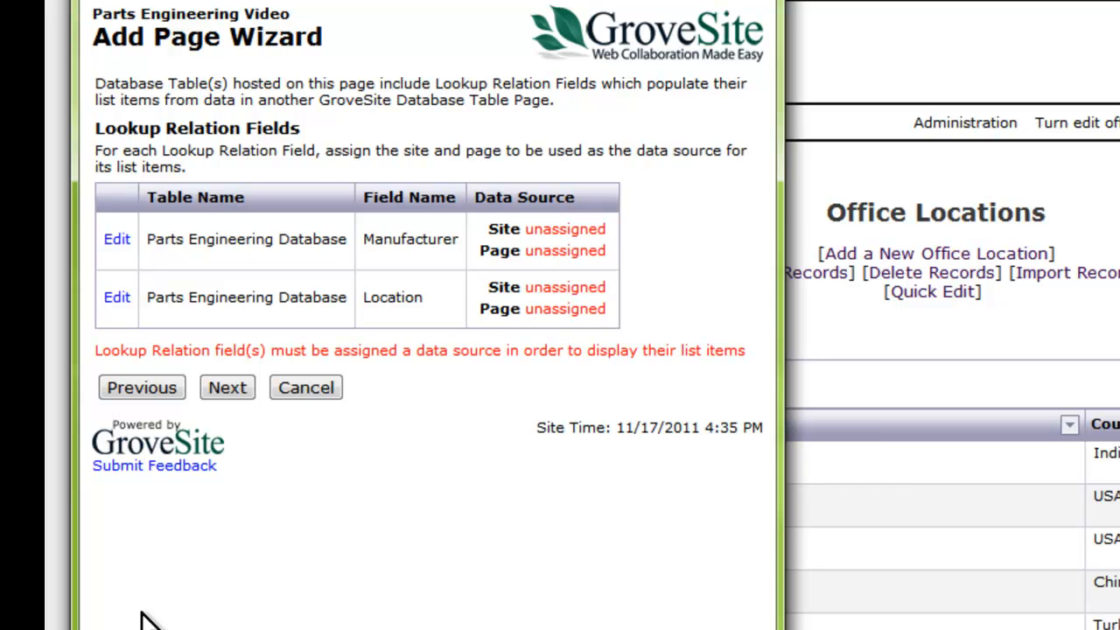
Step: Assign the Manufacturer lookup's source page, finish the Parts Engineering DB page, and start adding a new part
click(116, 238)
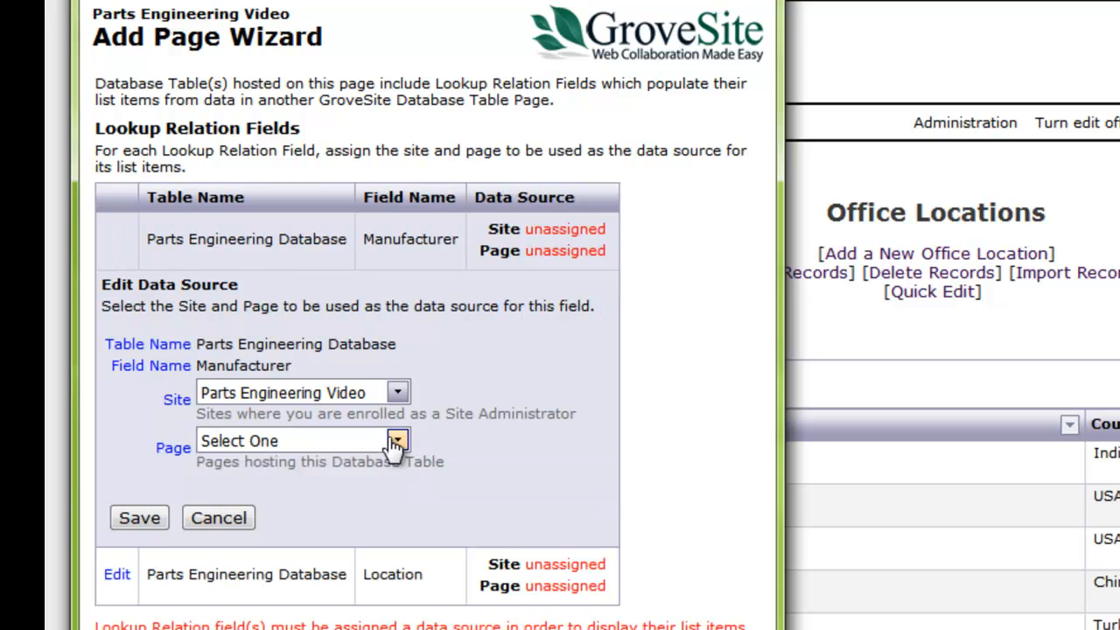
click(301, 441)
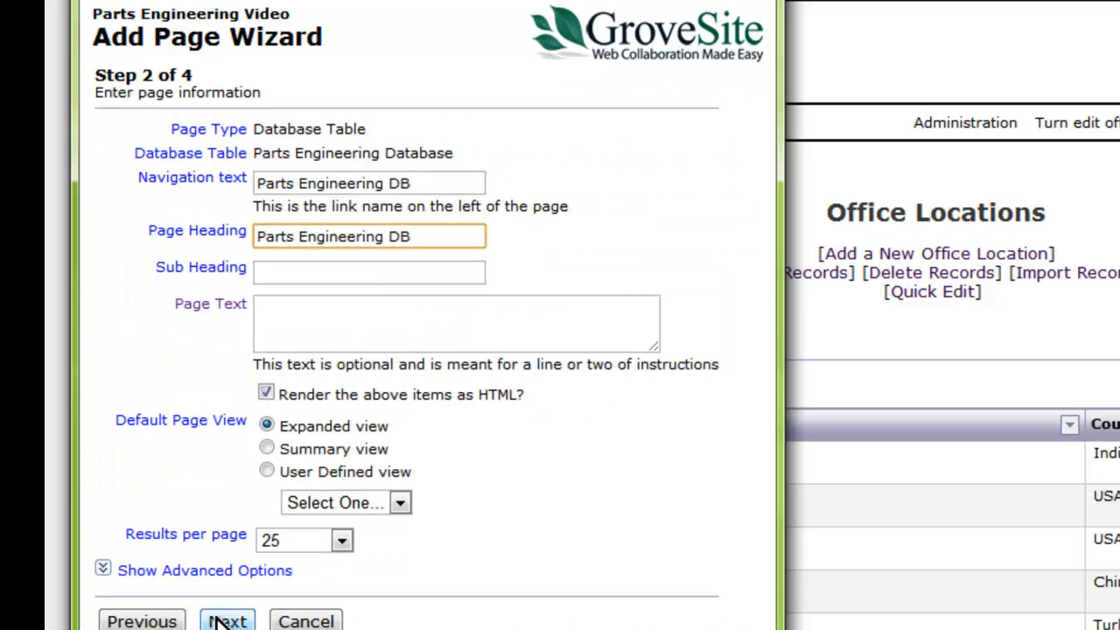
click(227, 621)
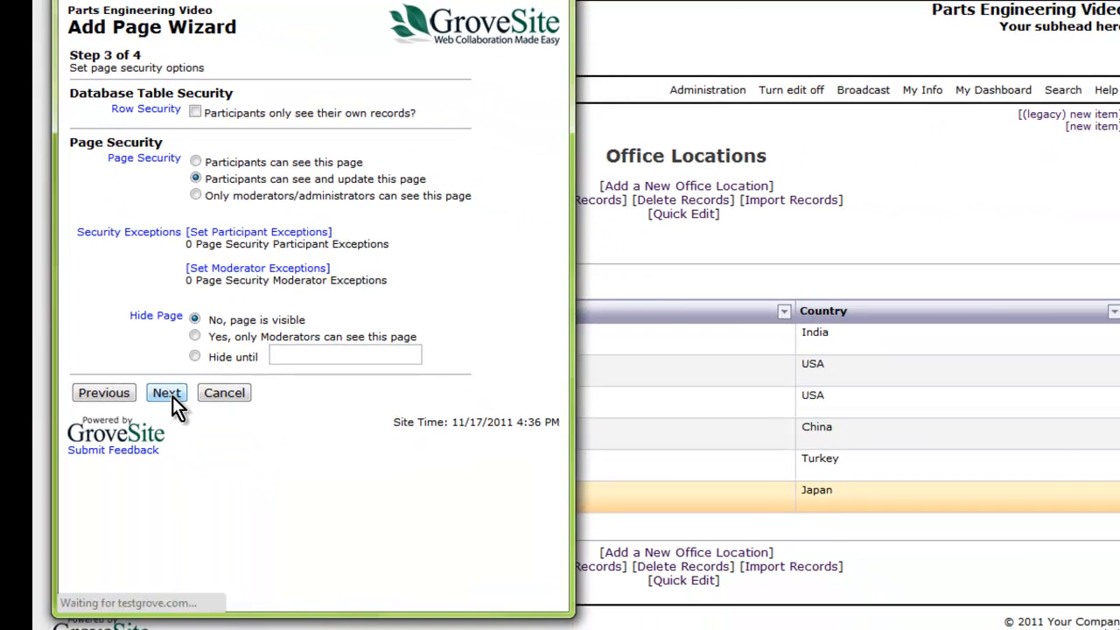
click(166, 392)
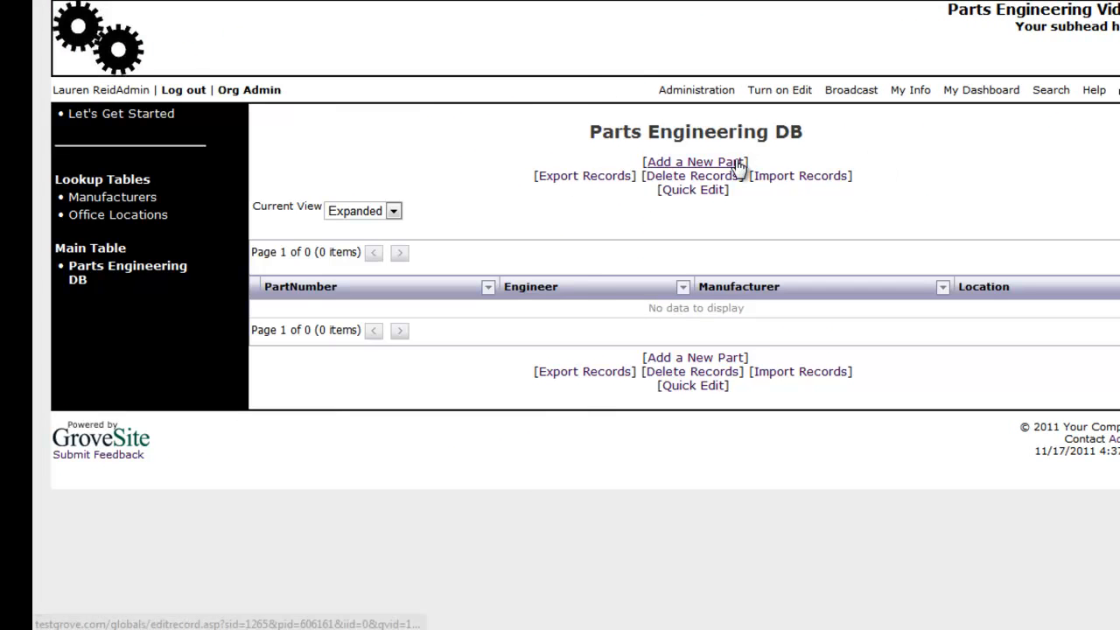
click(694, 161)
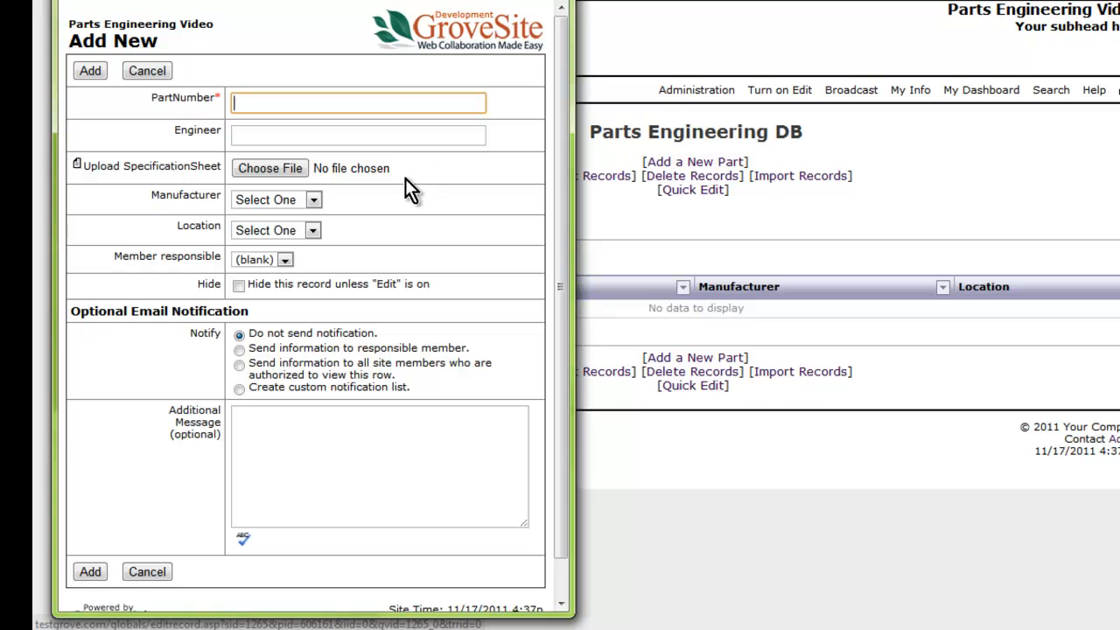